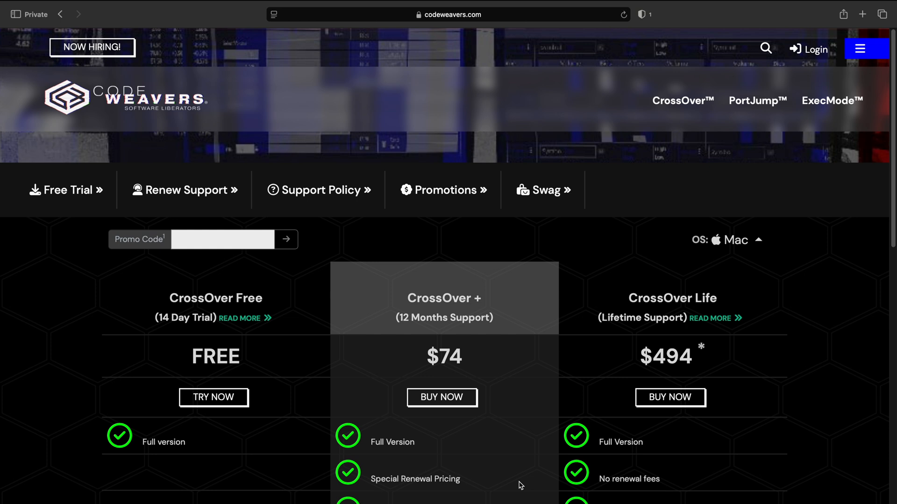
mouse_move(226, 343)
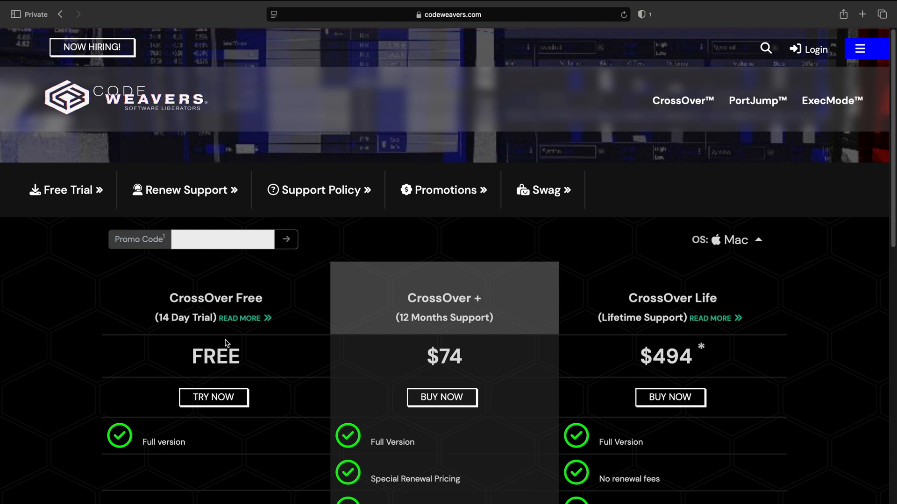
mouse_move(200, 339)
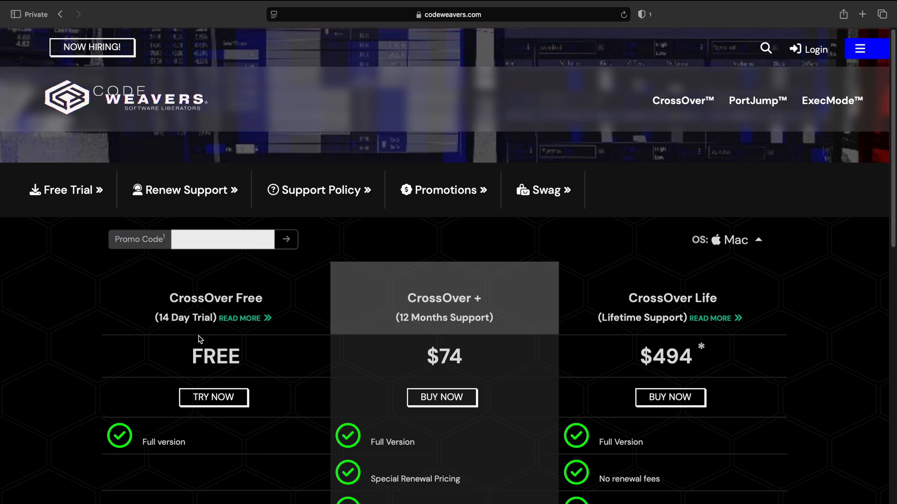
mouse_move(426, 327)
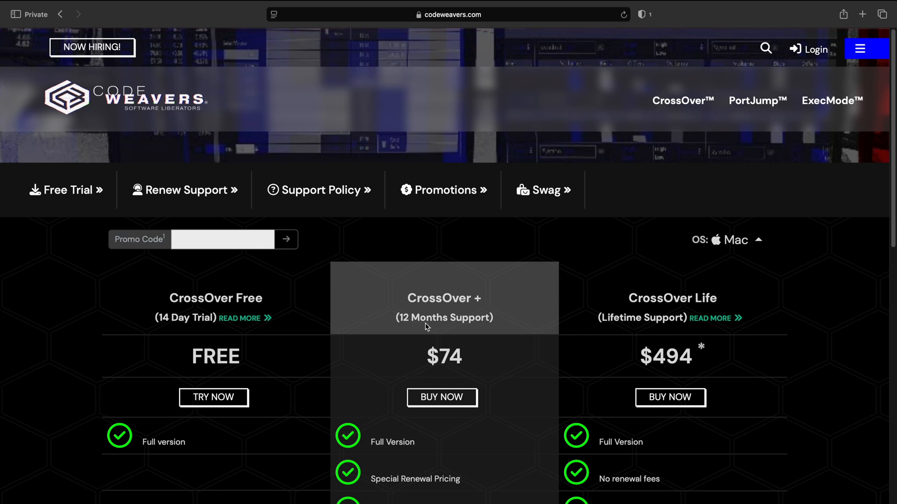
mouse_move(419, 307)
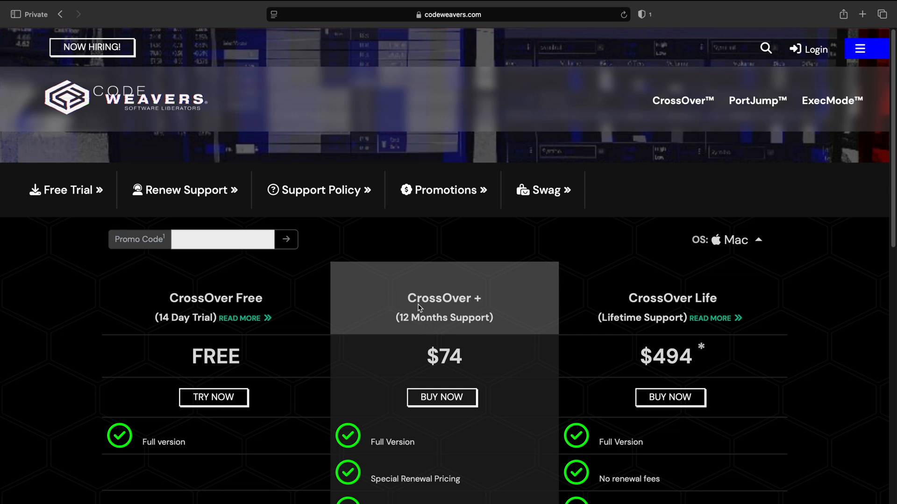
mouse_move(503, 324)
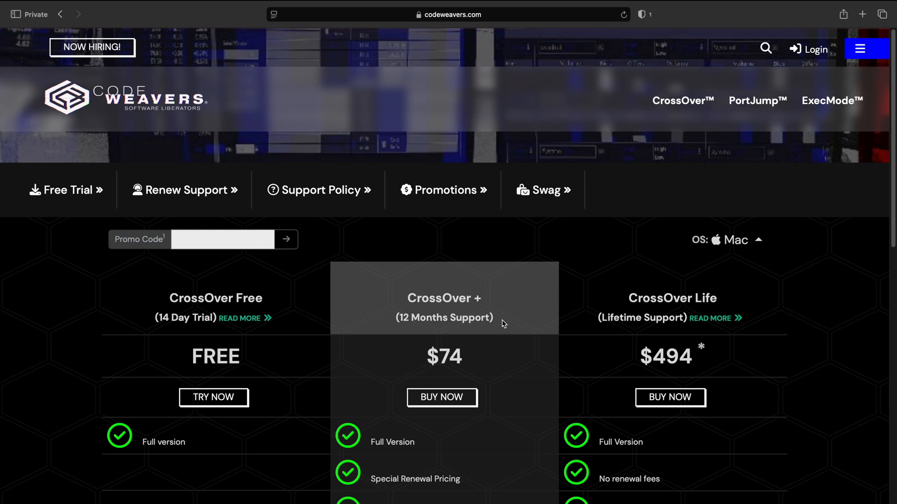
mouse_move(115, 349)
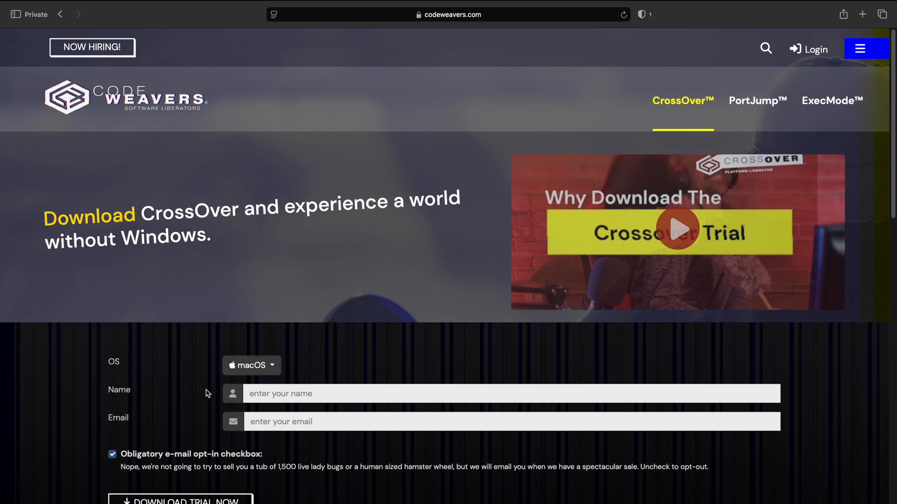
- Scroll down the CodeWeavers pricing page toward the CrossOver Free trial option
scroll("down", 3)
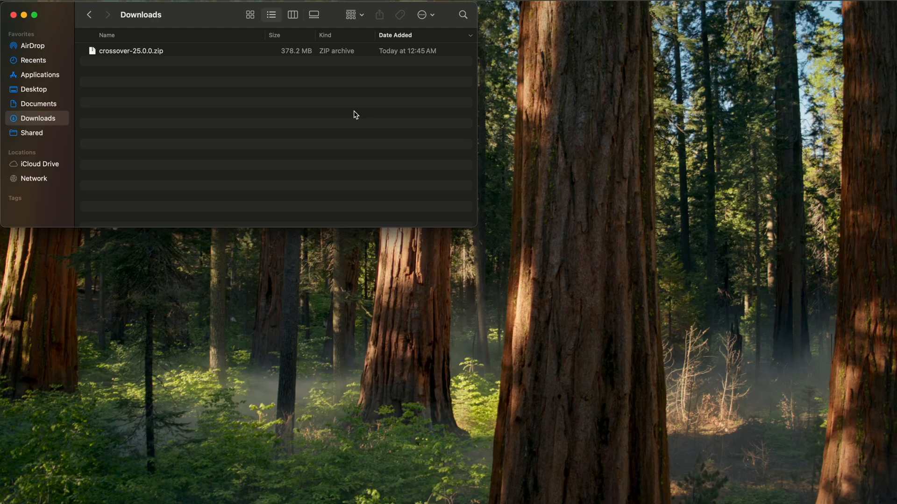
mouse_move(131, 54)
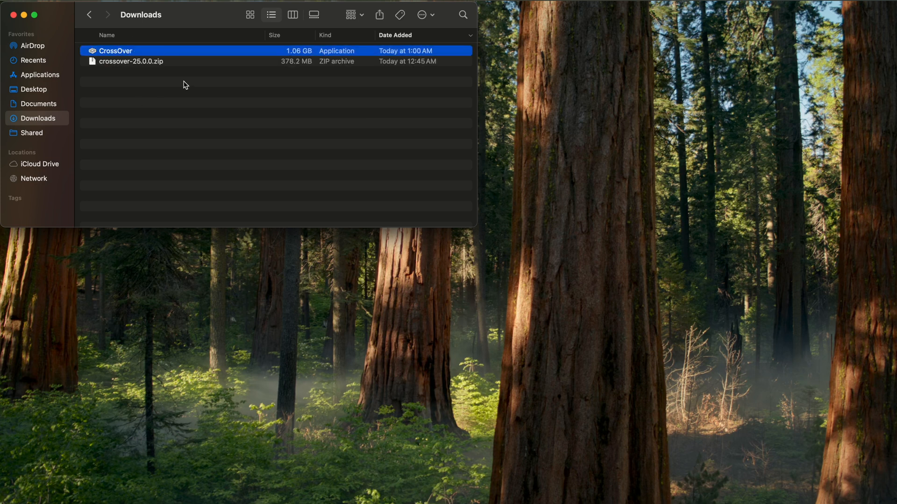
- Move CrossOver from Downloads into Applications and launch it, confirming the downloaded-app warning
left_click_drag(114, 51, 81, 92)
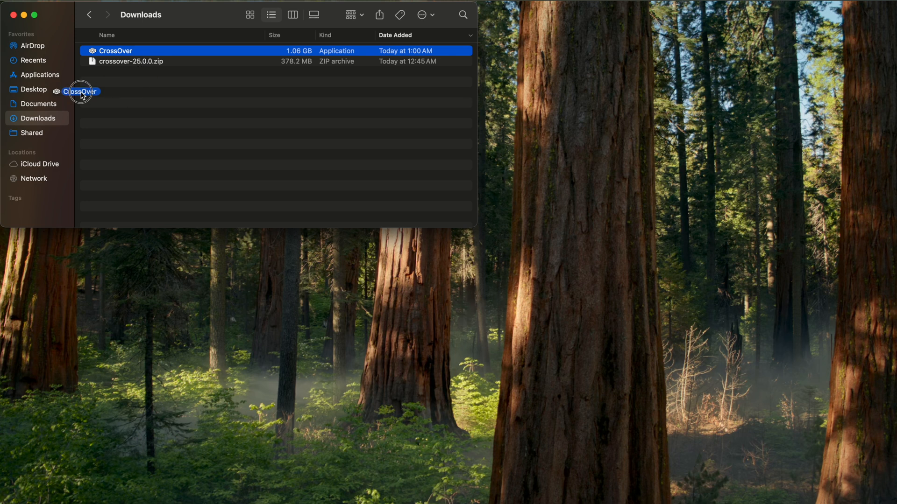
left_click(39, 75)
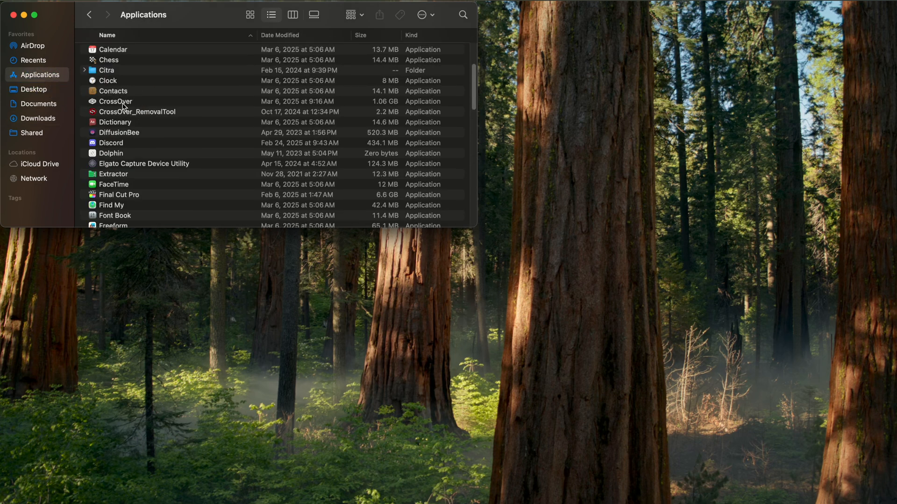
double_click(116, 101)
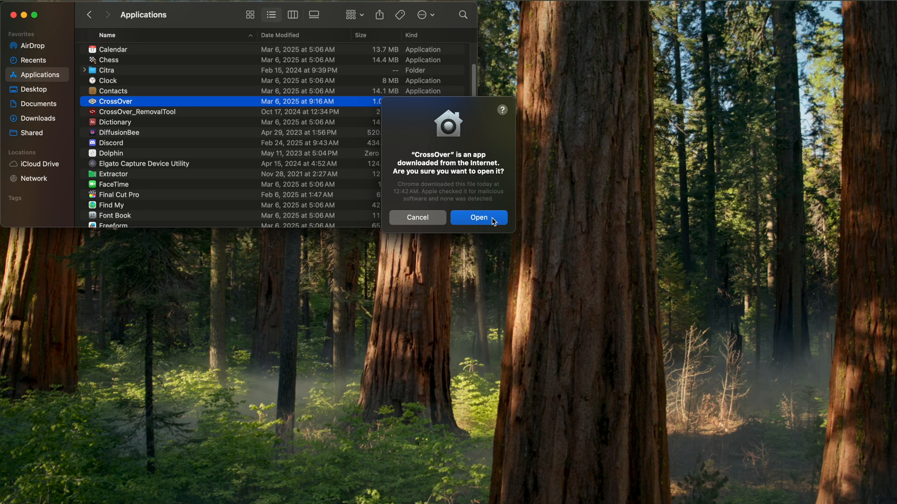
left_click(478, 218)
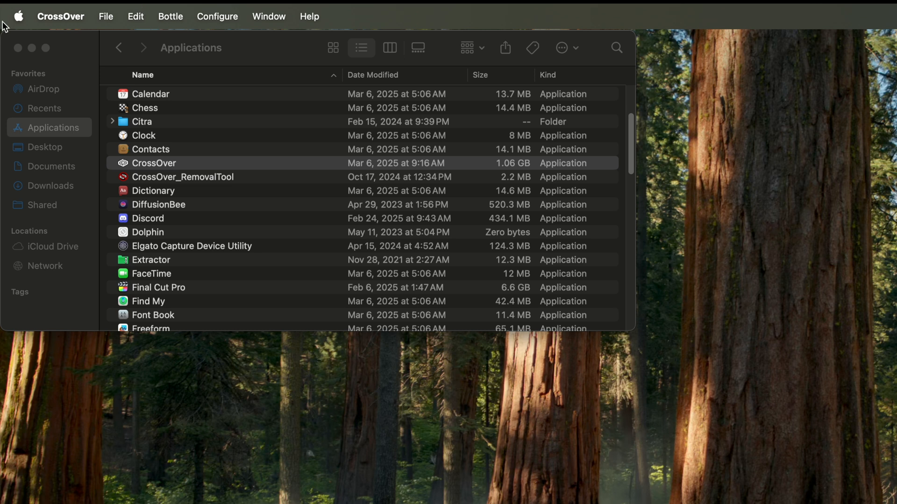
- Reach Privacy & Security in System Settings to check which downloaded applications are allowed
left_click(19, 16)
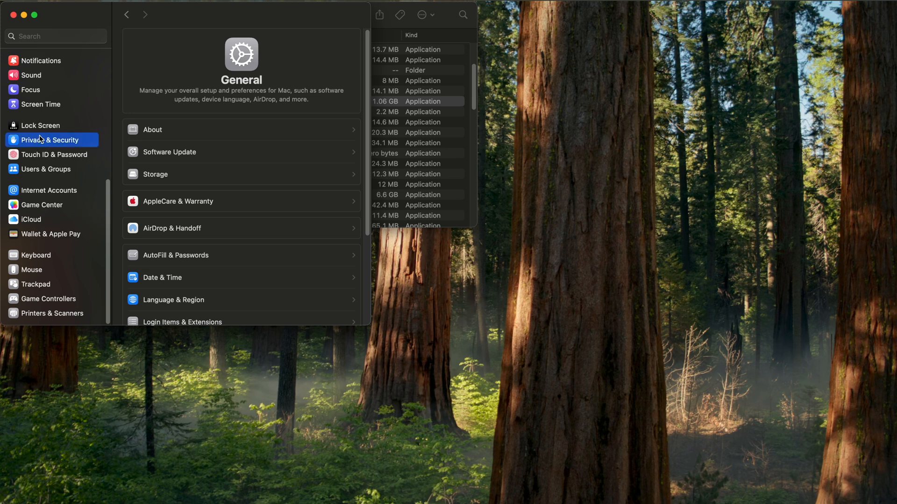
left_click(51, 139)
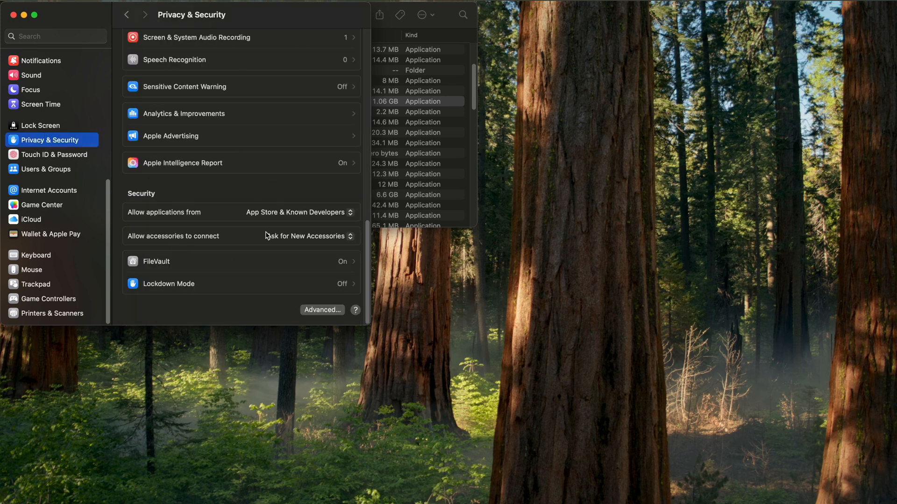
mouse_move(194, 197)
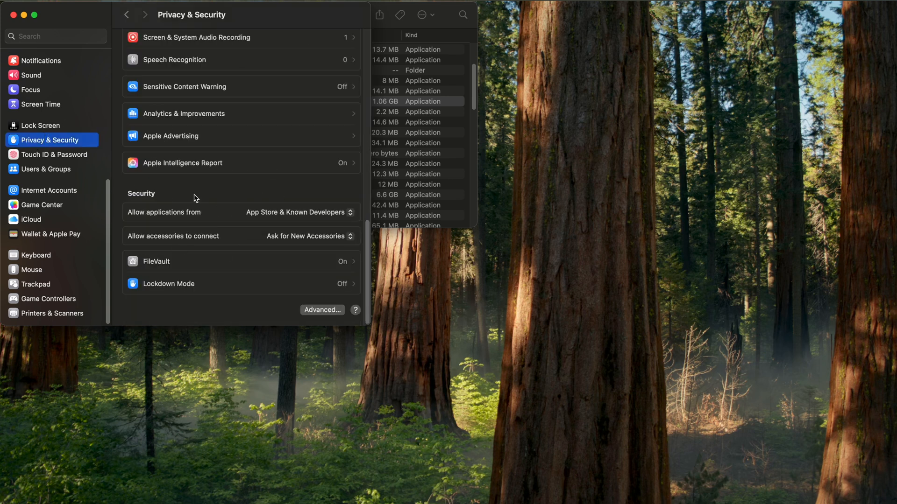
mouse_move(185, 197)
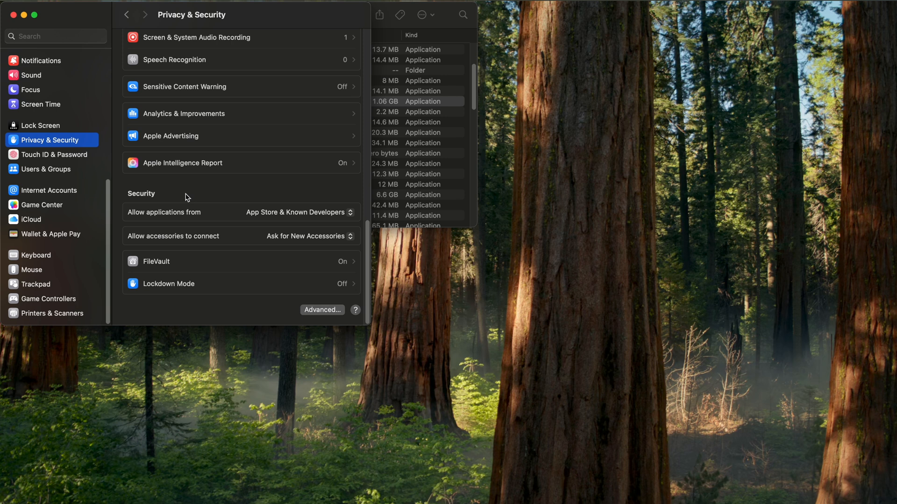
mouse_move(279, 194)
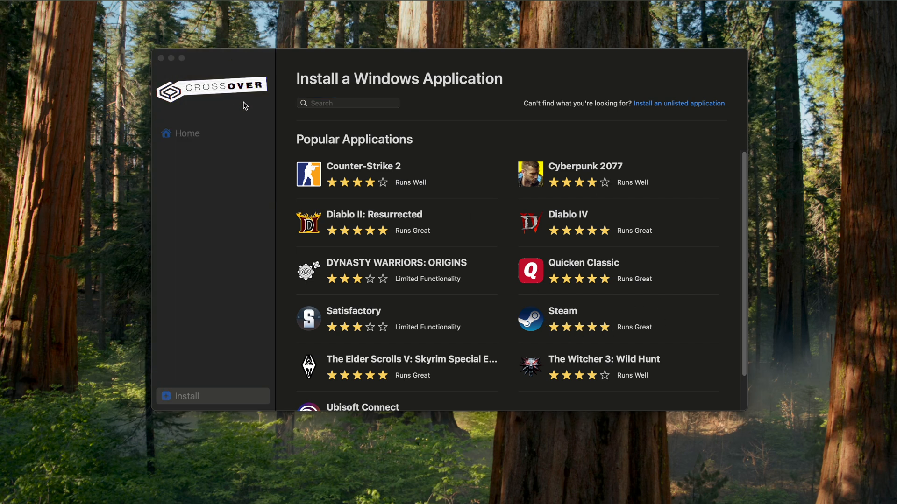
- Search 'st', choose Steam, install it into a new bottle, accepting the font licence and Visual C++ runtime
type("st")
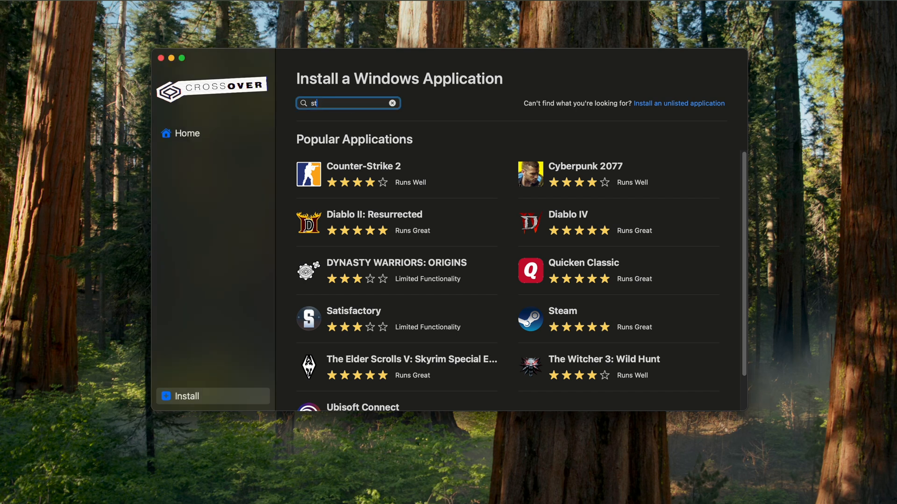
left_click(562, 310)
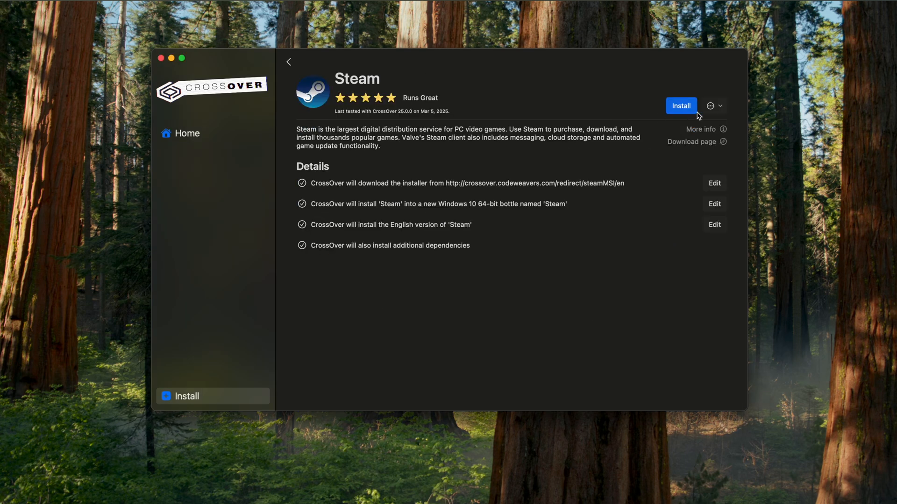
left_click(680, 105)
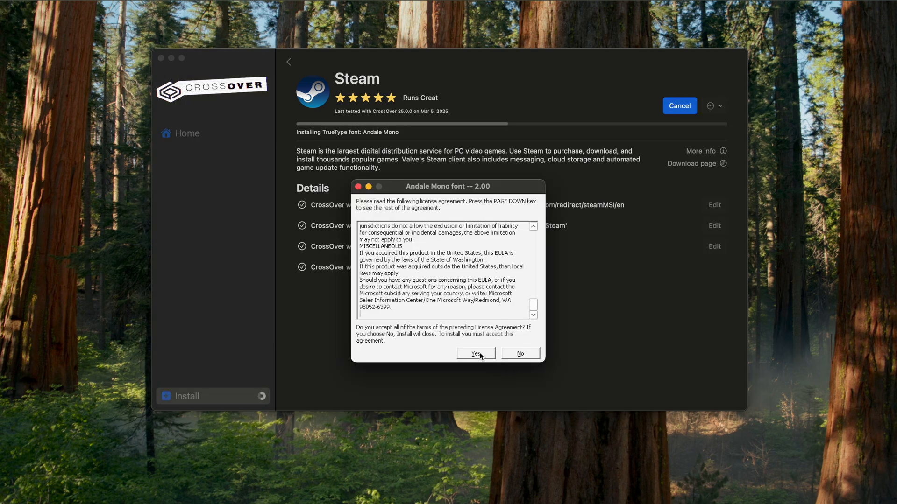
left_click(476, 353)
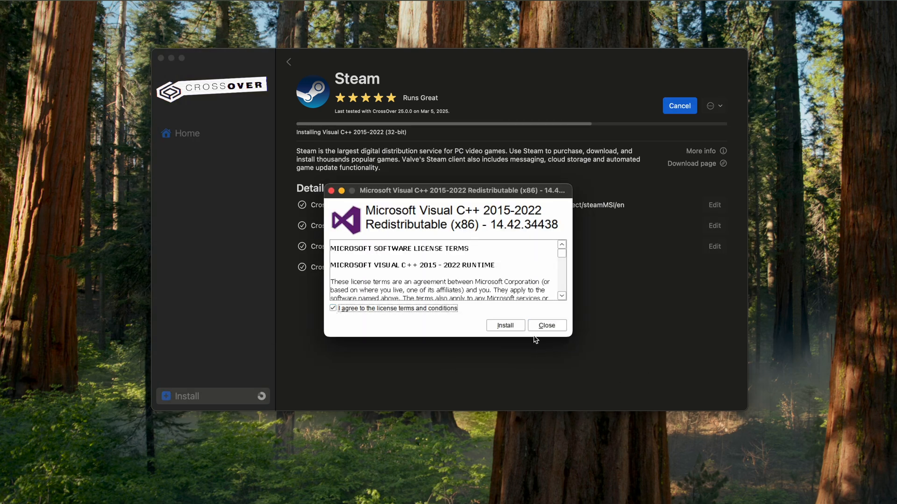
left_click(505, 325)
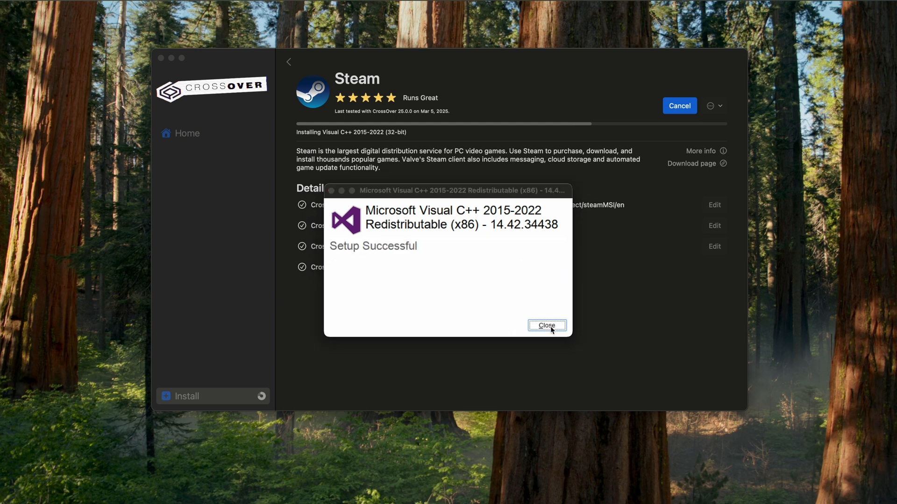
left_click(546, 325)
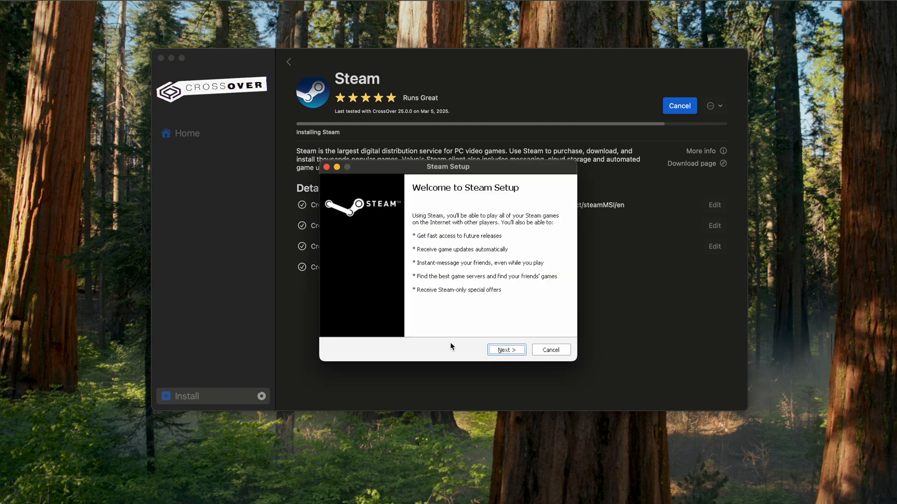
- Step through Steam Setup in English to the default folder and finish, running Steam
left_click(505, 349)
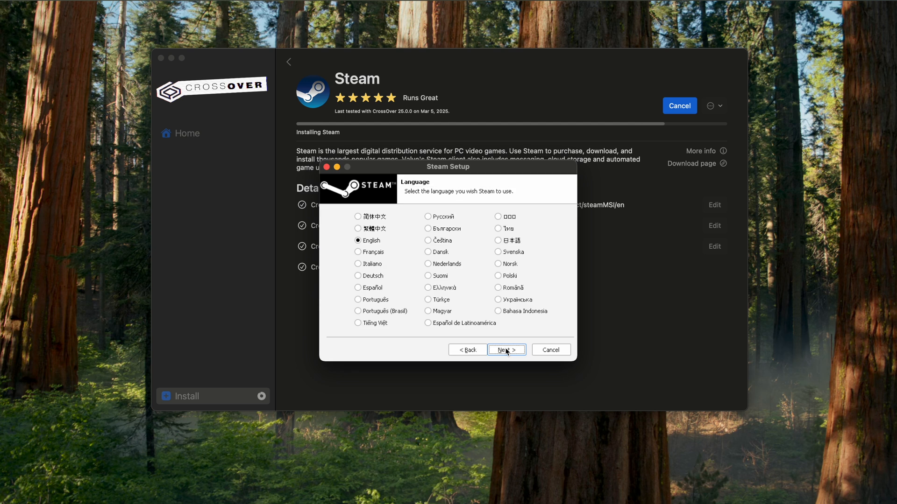
left_click(506, 350)
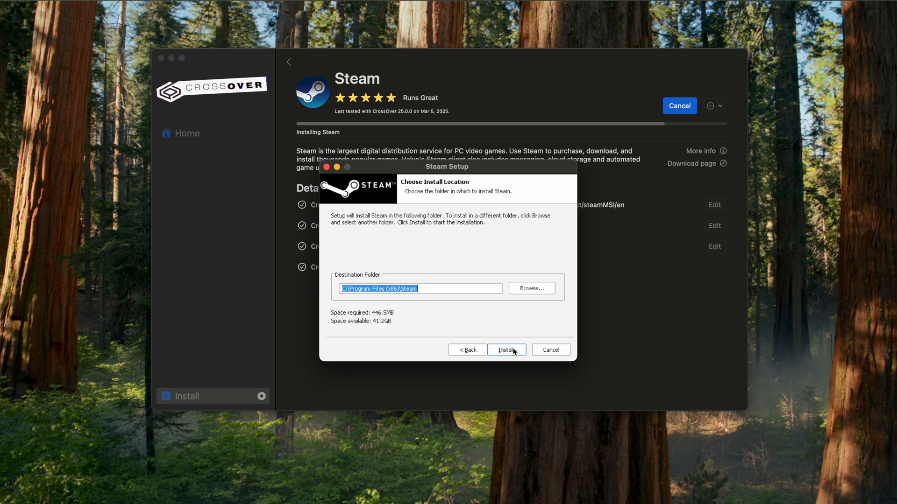
mouse_move(459, 279)
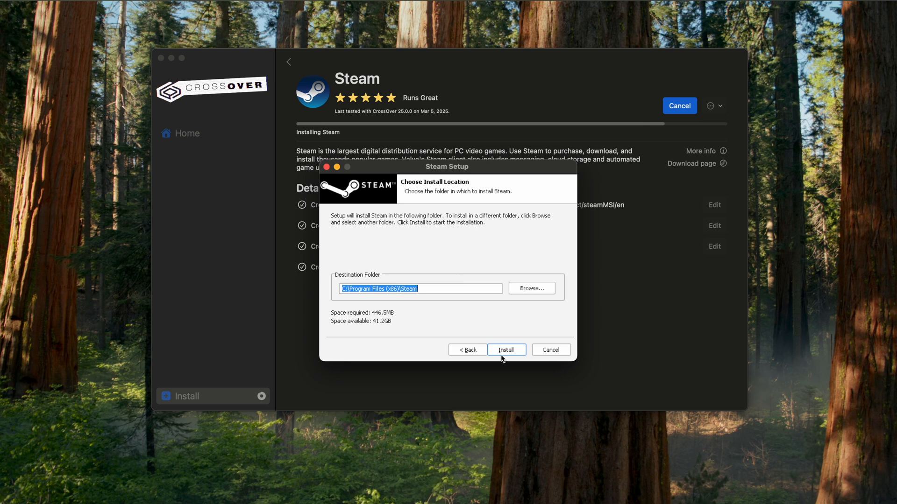
left_click(505, 349)
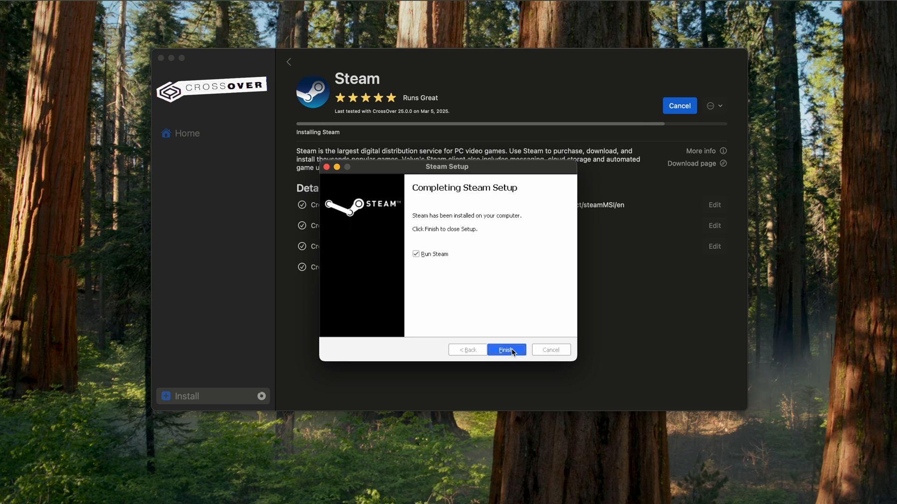
left_click(505, 349)
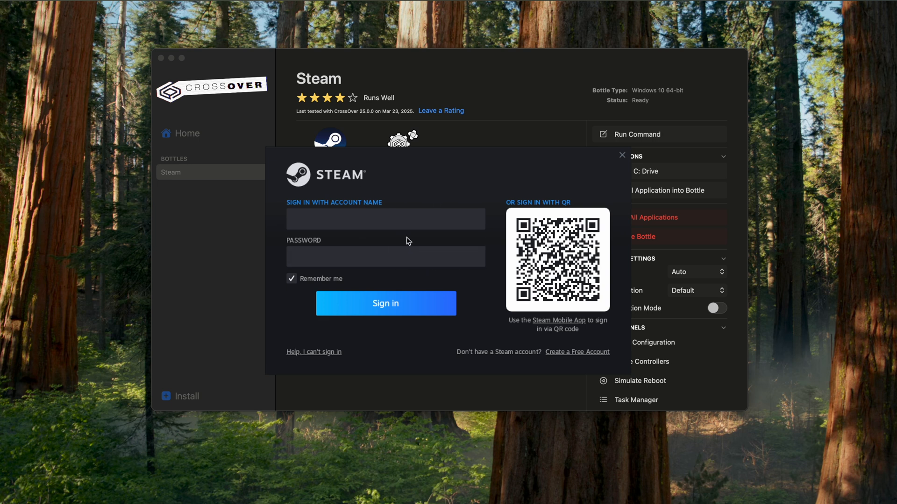
- Enter the account credentials and sign in so the Steam store front loads
left_click(385, 218)
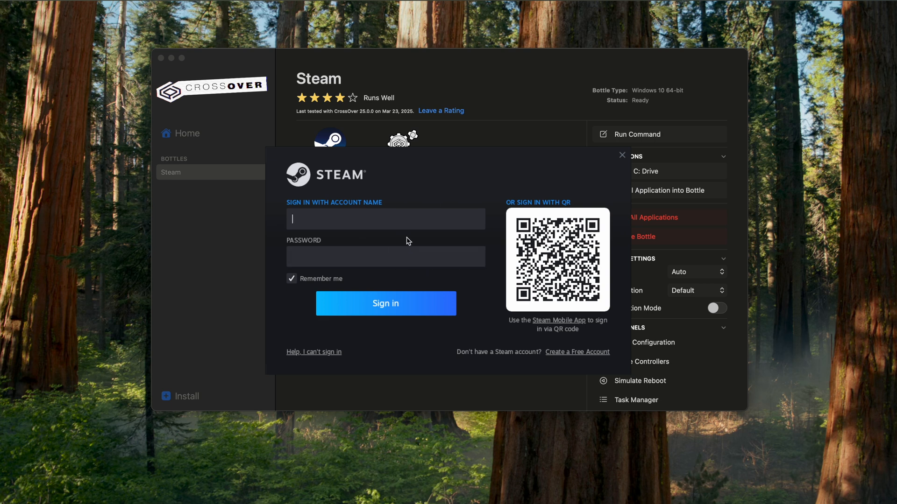
mouse_move(594, 357)
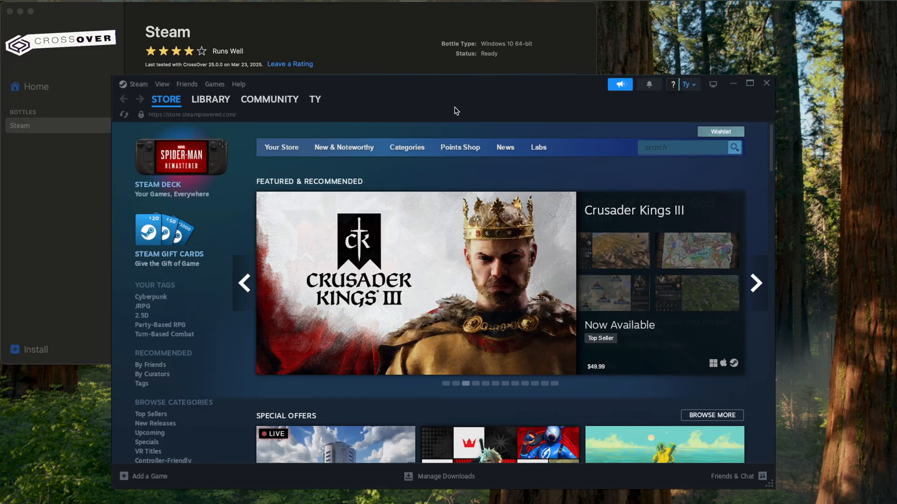
left_click(755, 283)
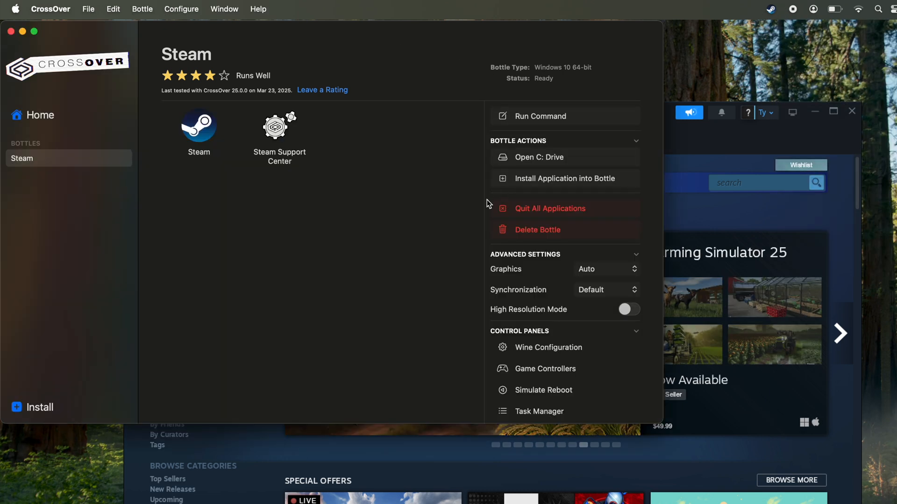
- Quit all applications in the bottle, reopen CrossOver from the Dock and relaunch Steam from its bottle
left_click(550, 208)
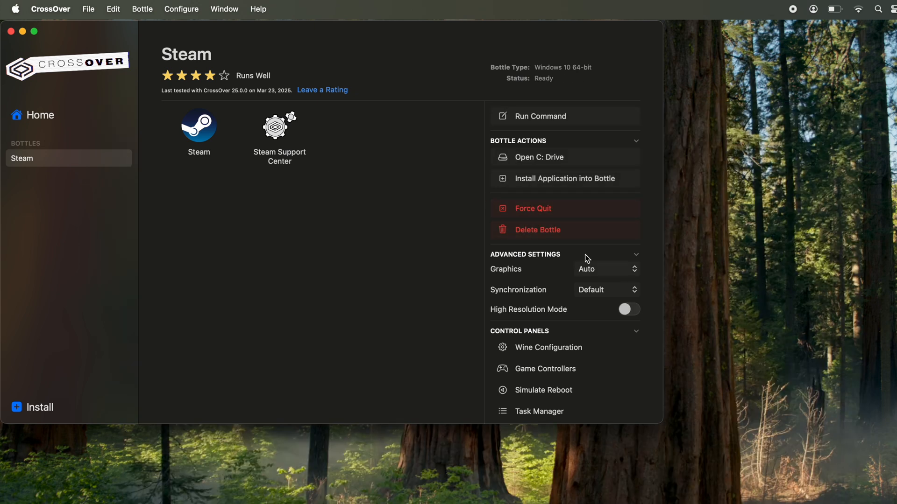
mouse_move(617, 206)
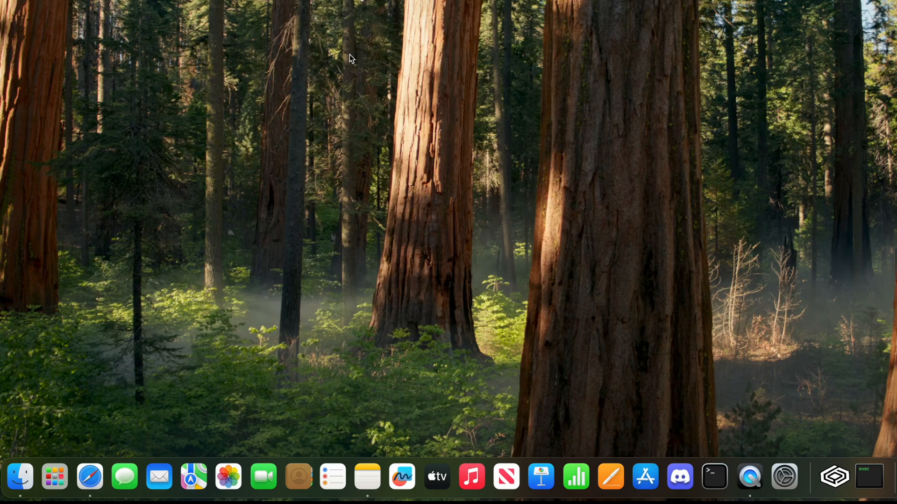
mouse_move(834, 476)
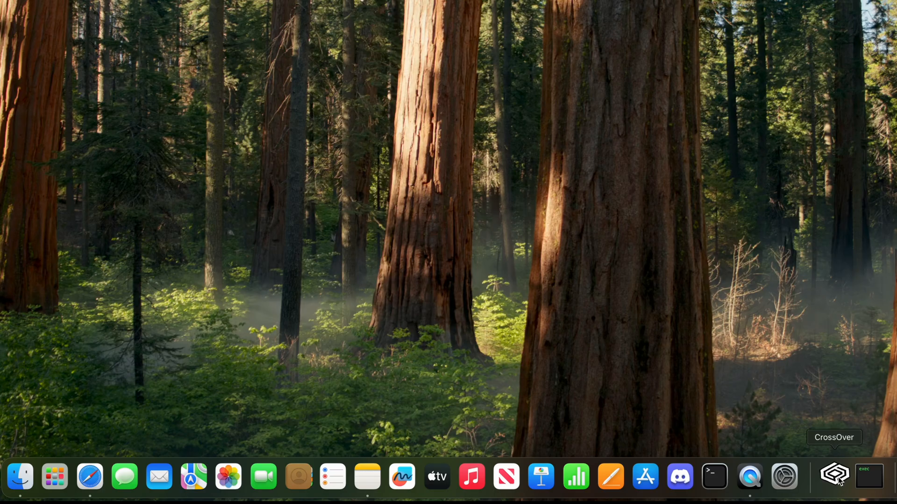
left_click(833, 476)
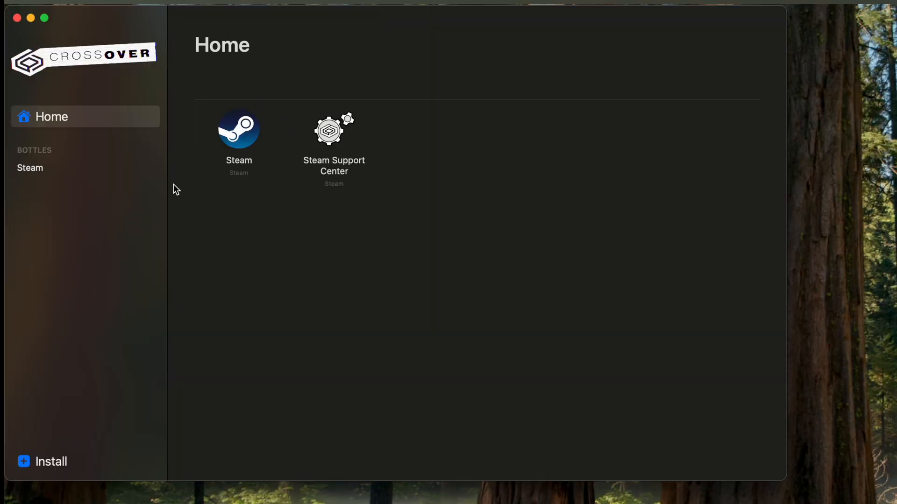
left_click(30, 168)
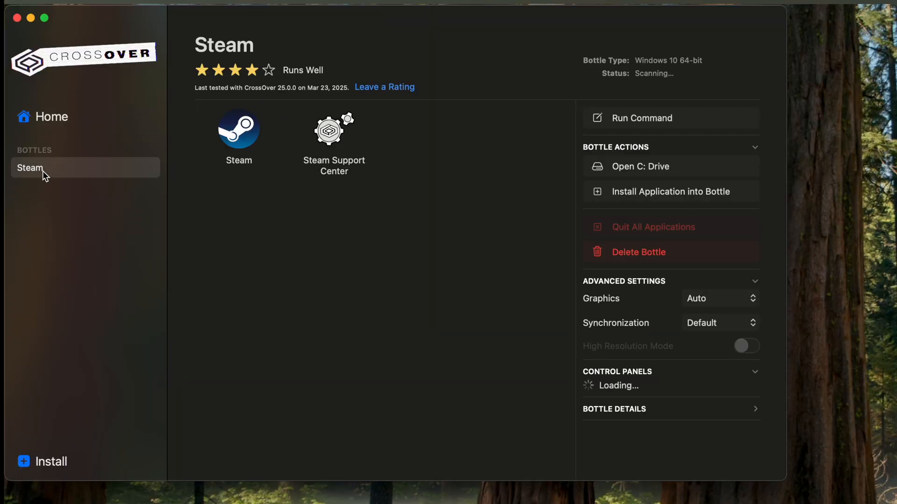
double_click(239, 128)
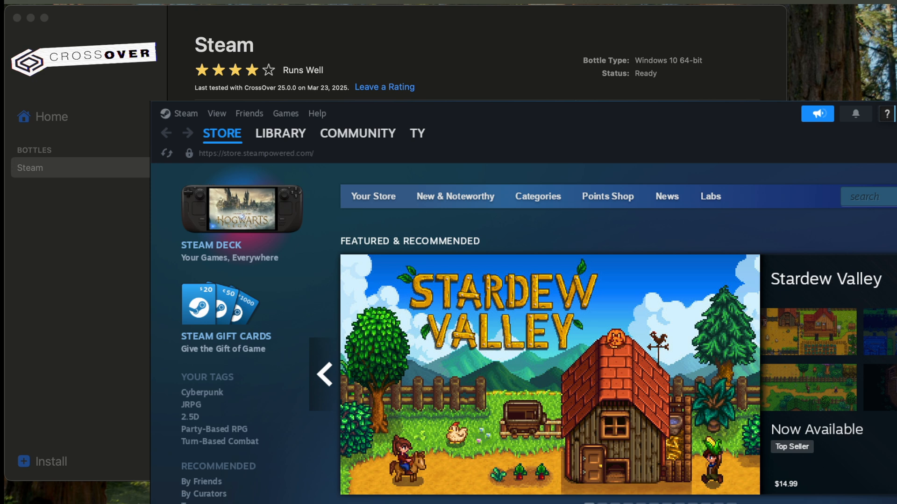